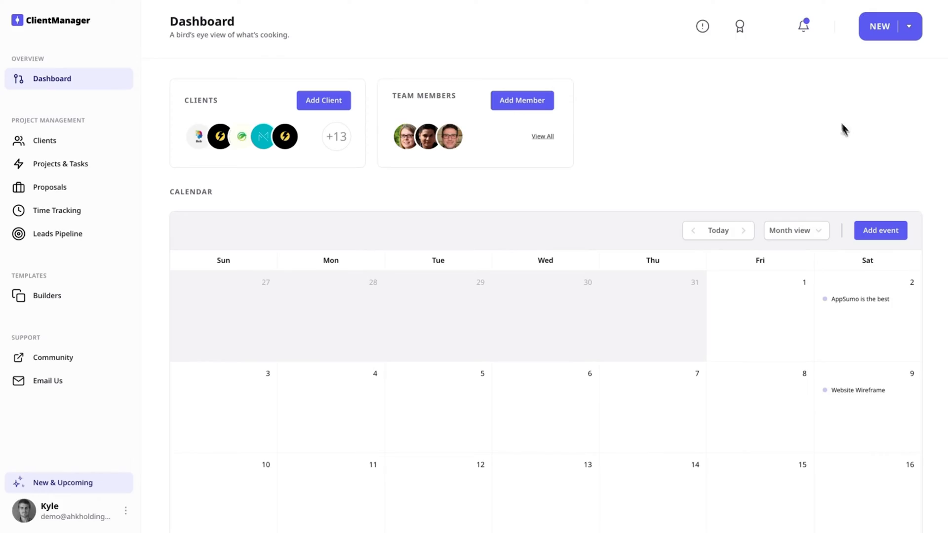
Open the goals list, switch the calendar to day view, then back to month view.
left_click(739, 27)
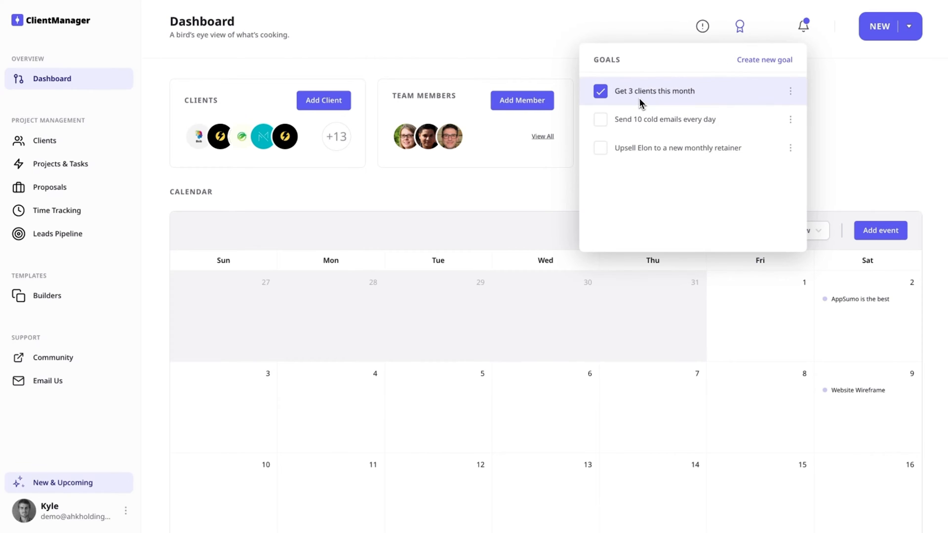
mouse_move(701, 26)
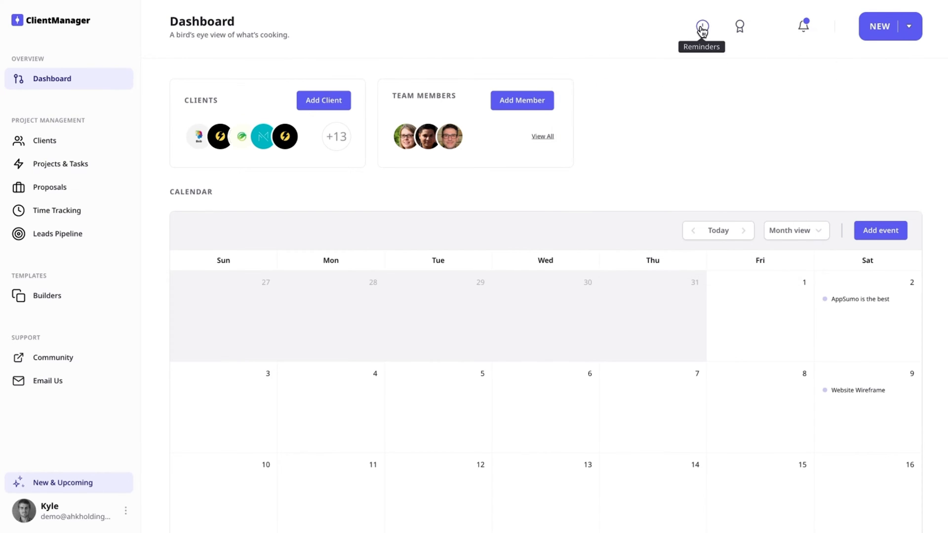
left_click(701, 26)
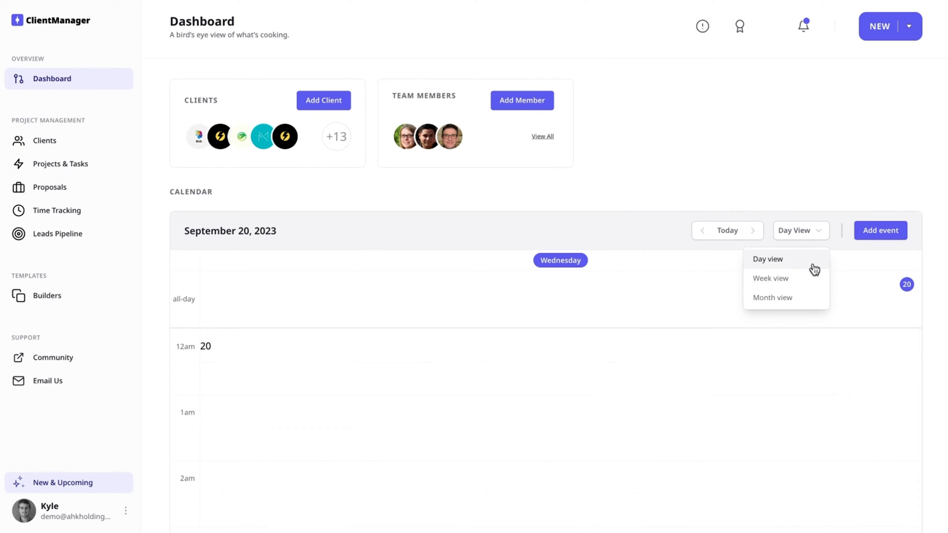
left_click(772, 297)
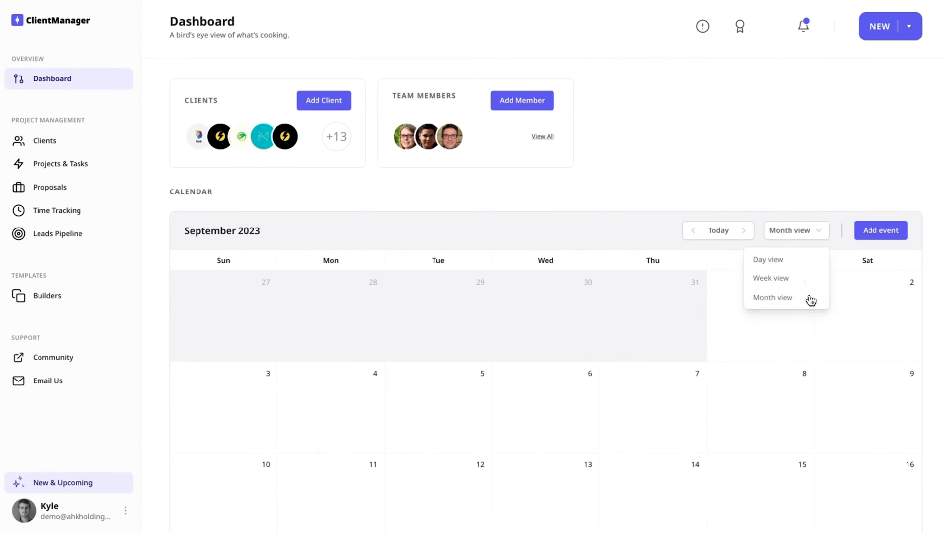
left_click(772, 296)
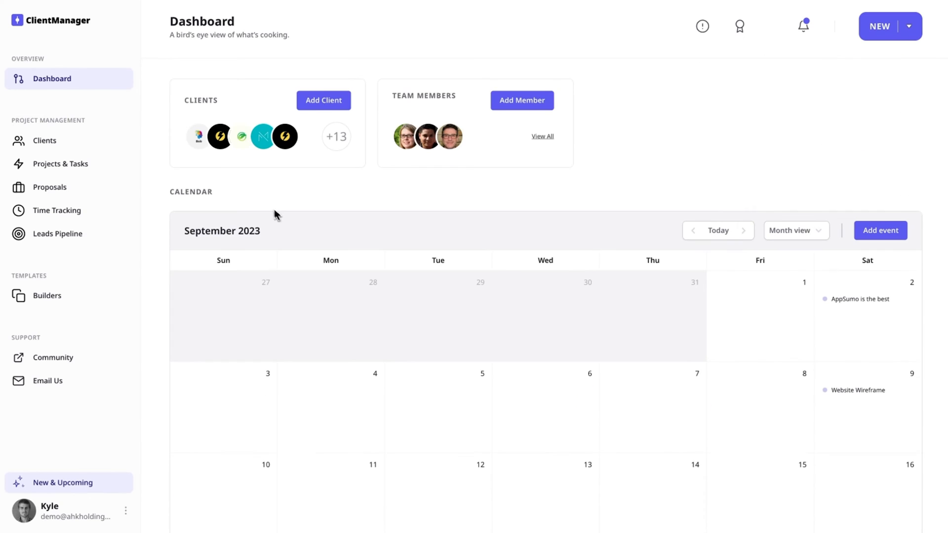
Preview the new client form's address, website, VAT and additional contact fields, then close it.
left_click(323, 100)
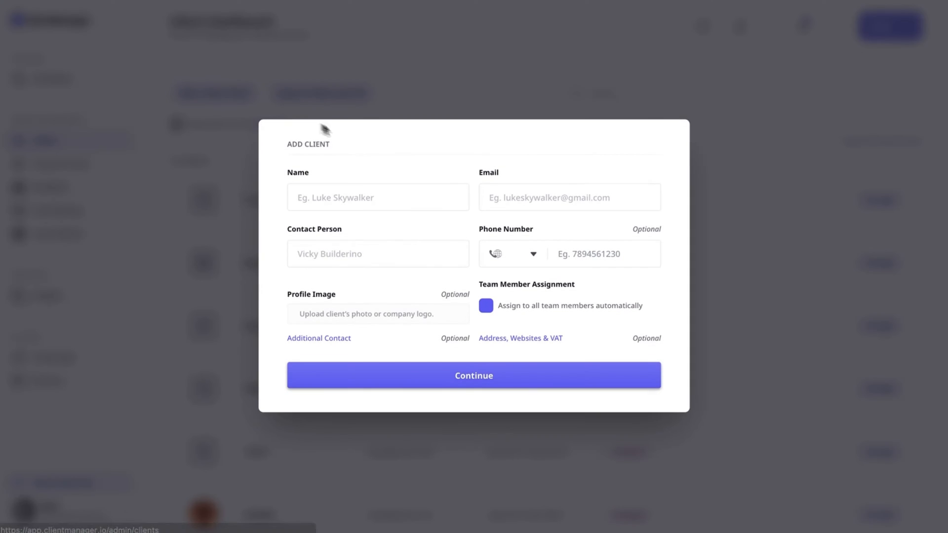
left_click(519, 338)
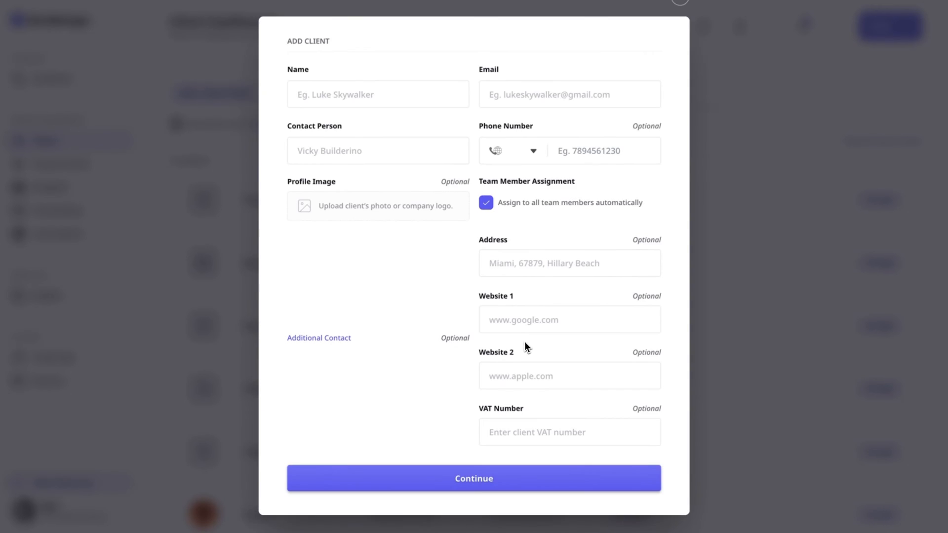
left_click(318, 337)
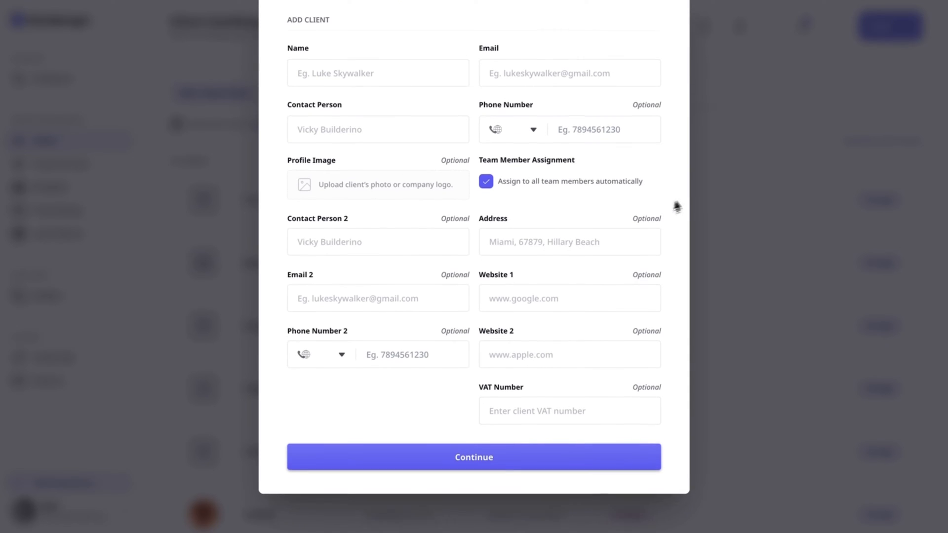
left_click(474, 456)
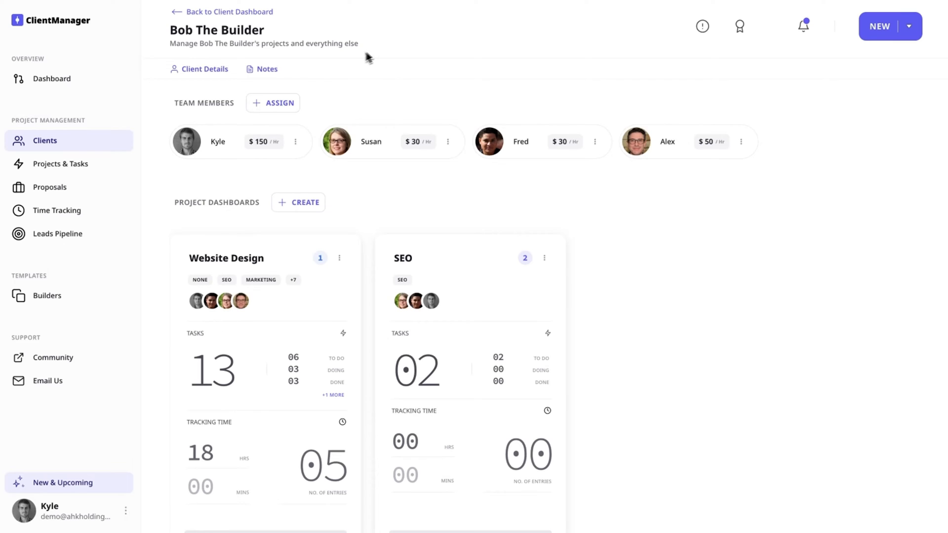
left_click(273, 103)
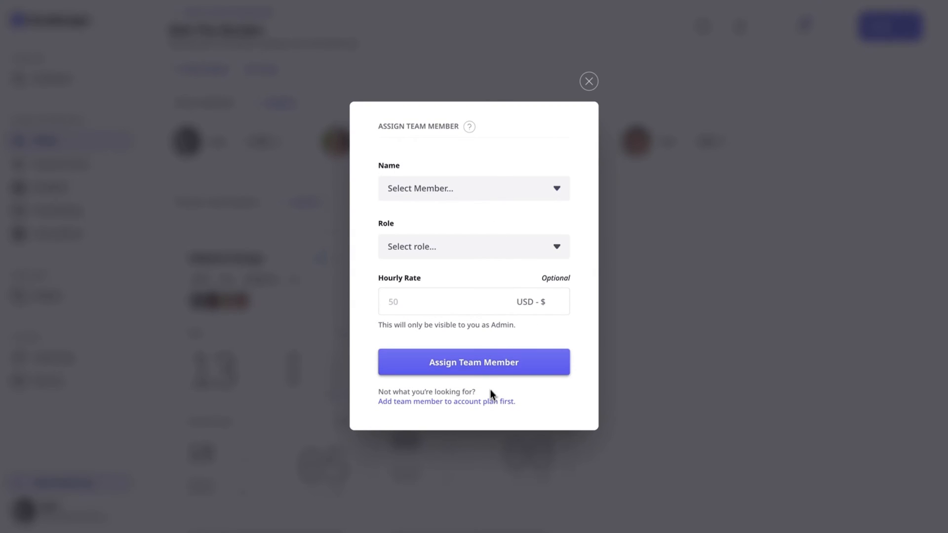
left_click(587, 81)
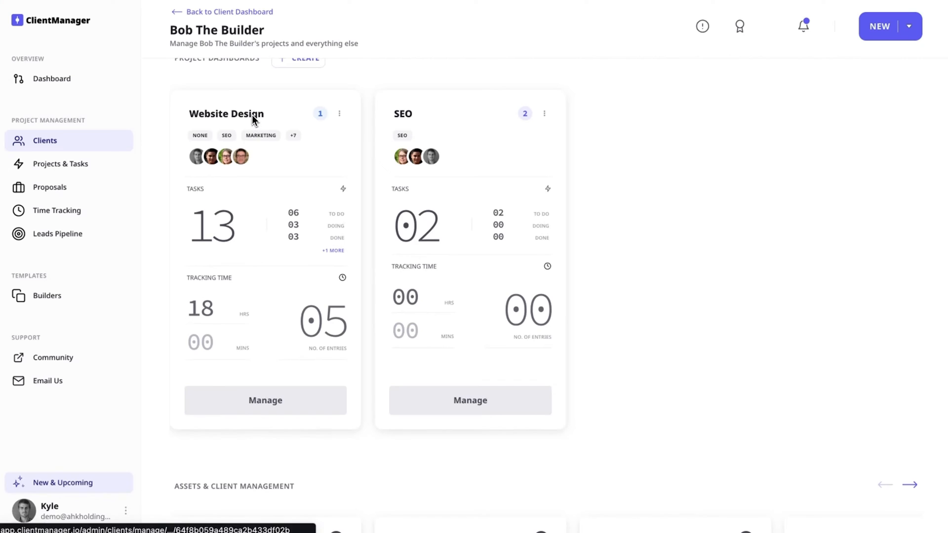
mouse_move(409, 132)
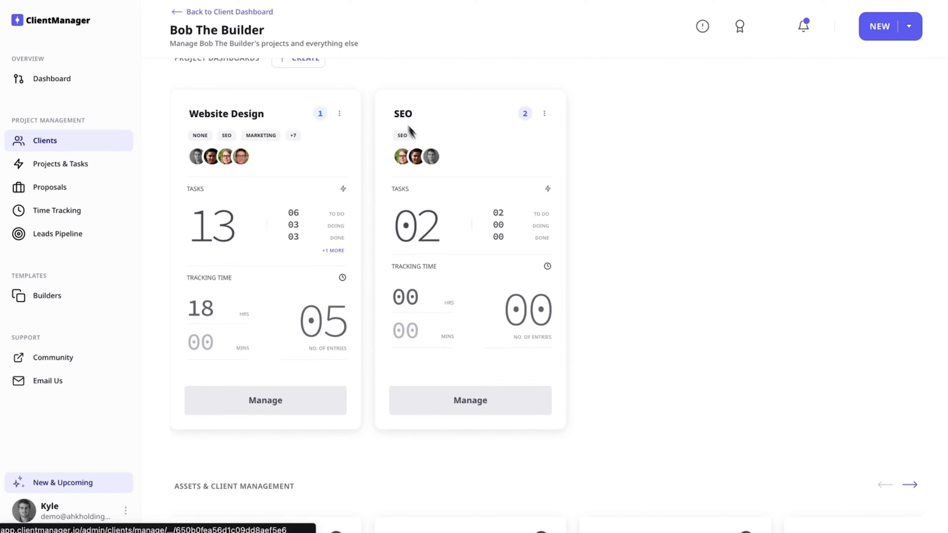
left_click(264, 399)
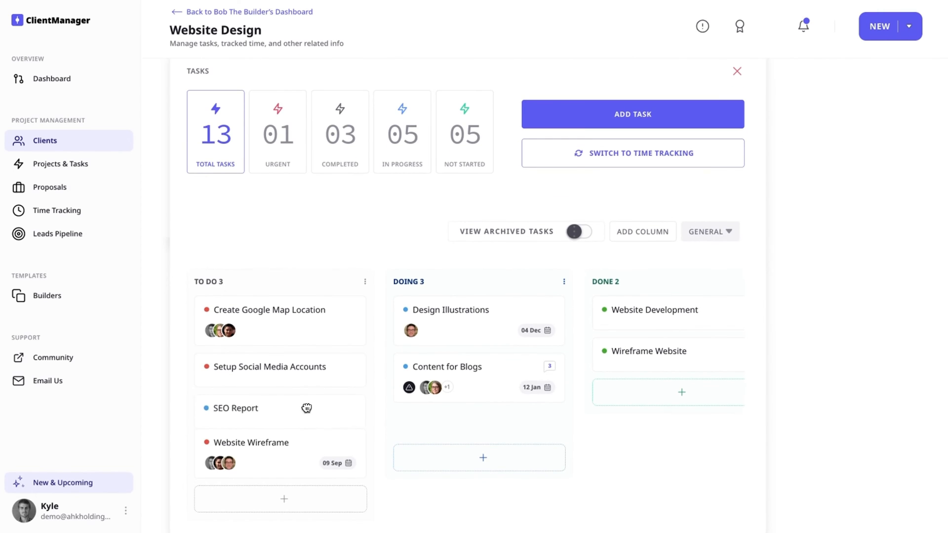
left_click(447, 366)
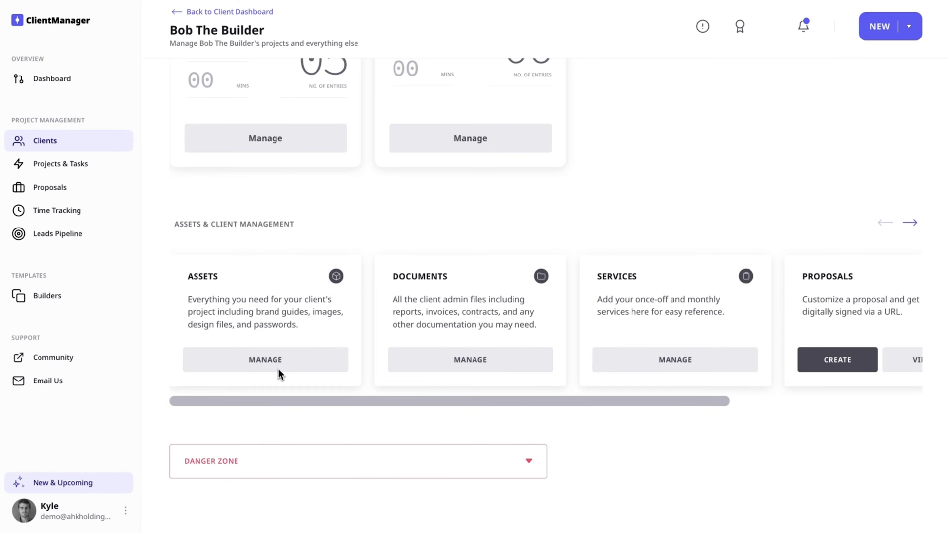
left_click(264, 360)
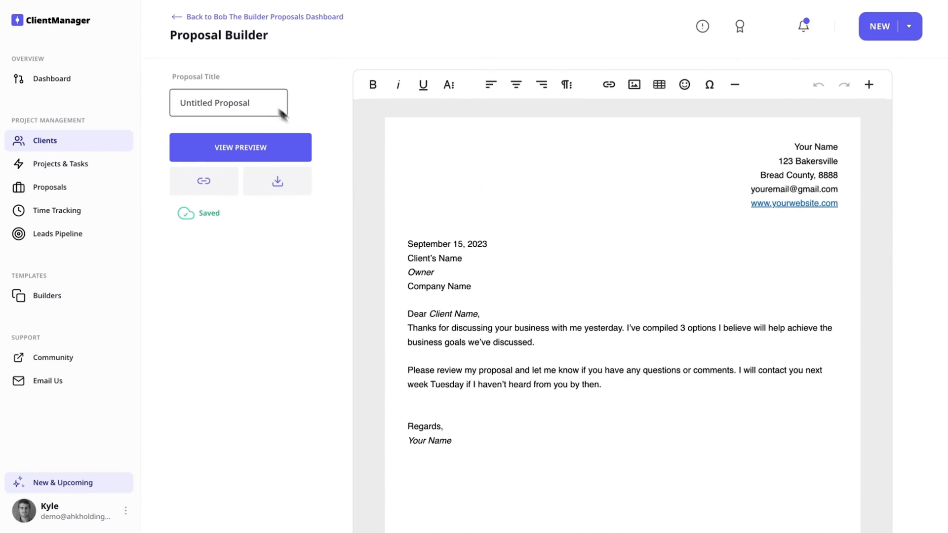
Scroll down through the Proposal Builder's template letter for Bob The Builder.
scroll("down", 3)
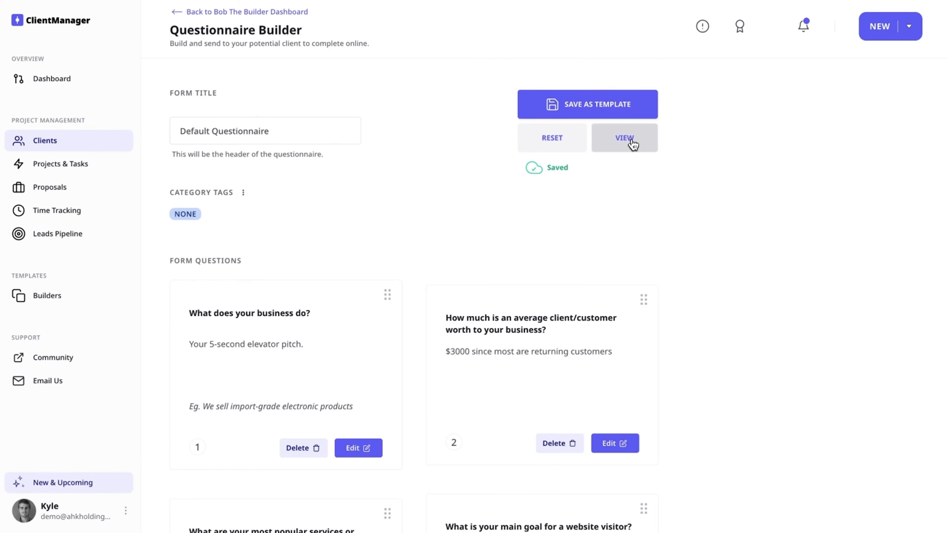
Preview the Default Questionnaire as the client sees it, scroll its questions, then close it.
left_click(625, 138)
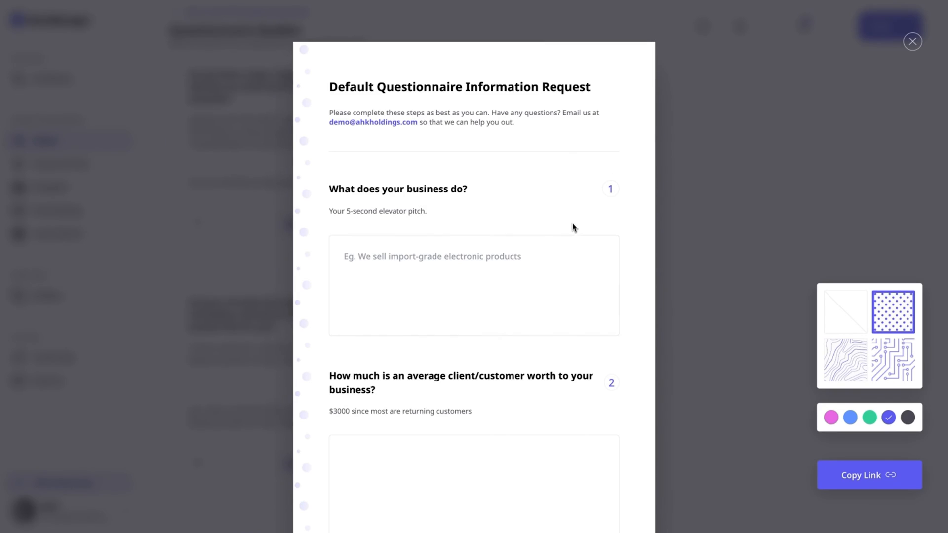
scroll("down", 3)
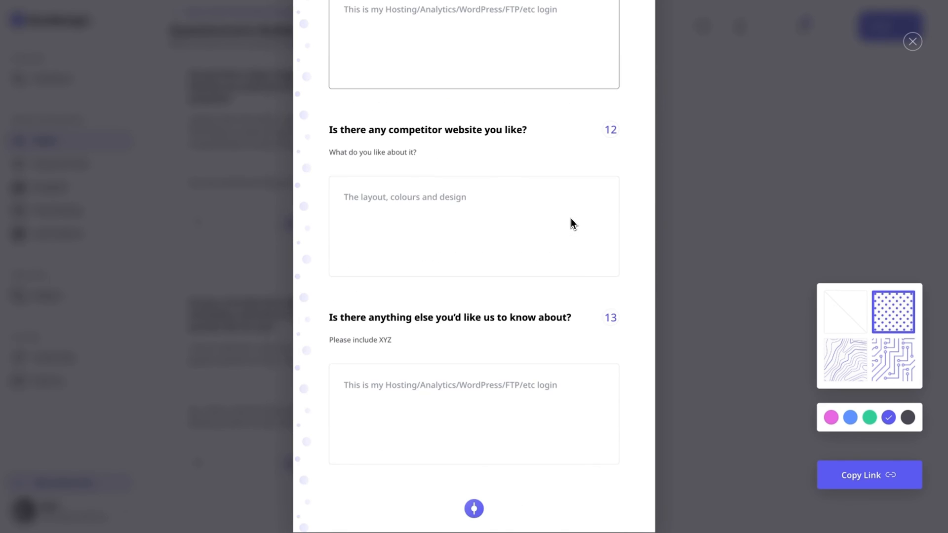
left_click(912, 42)
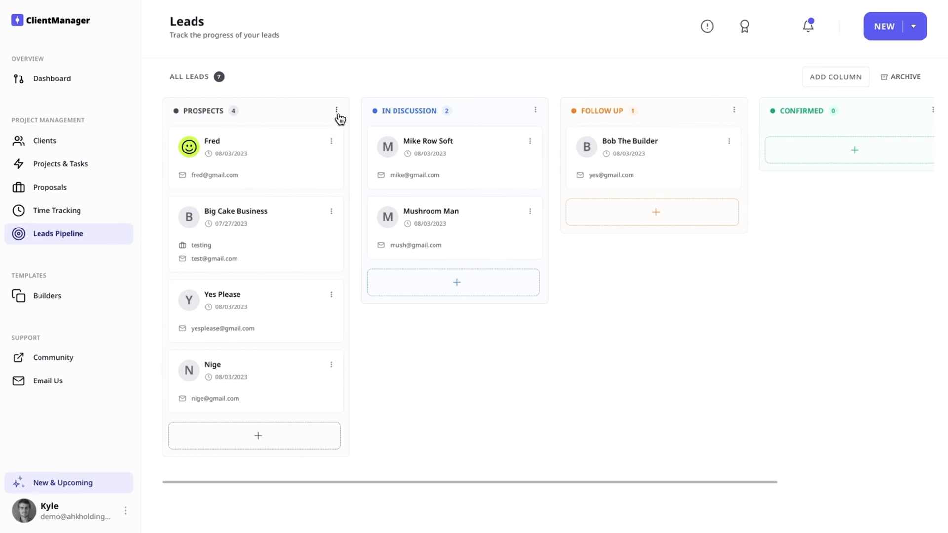
Open Time Tracking and scroll down and back up through the 19 tracked projects.
left_click(56, 210)
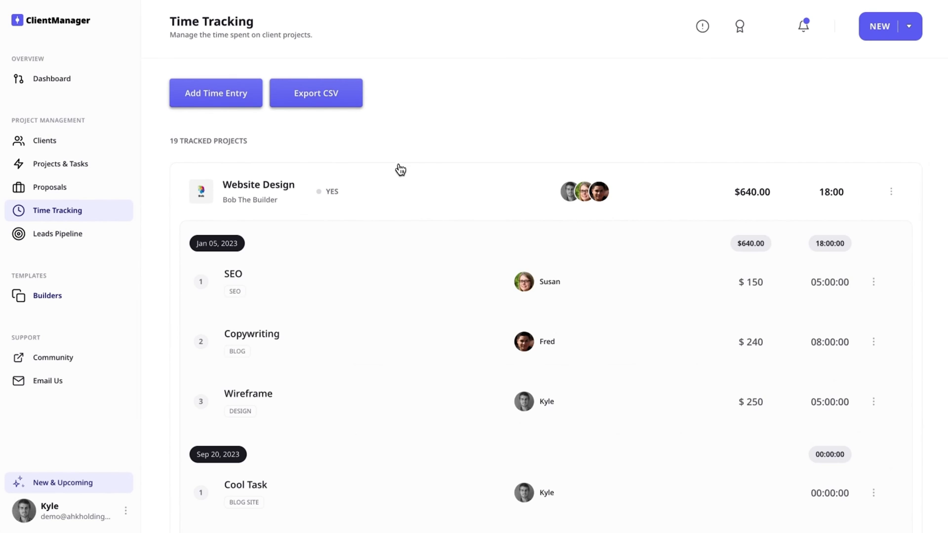
scroll("down", 3)
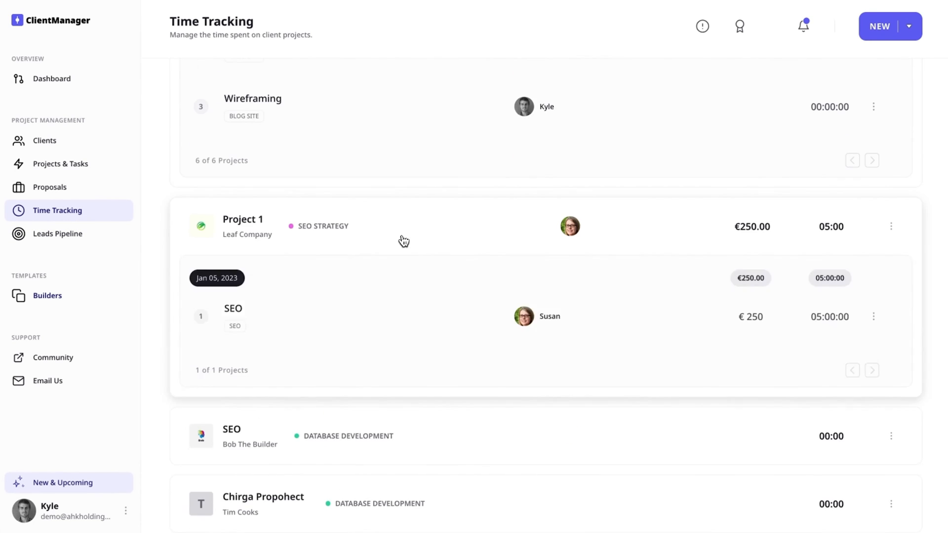
scroll("up", 3)
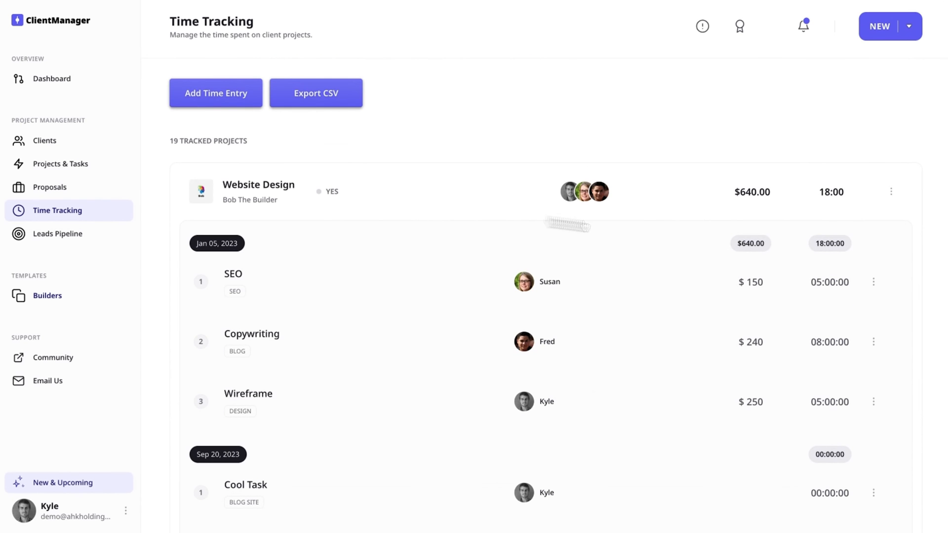